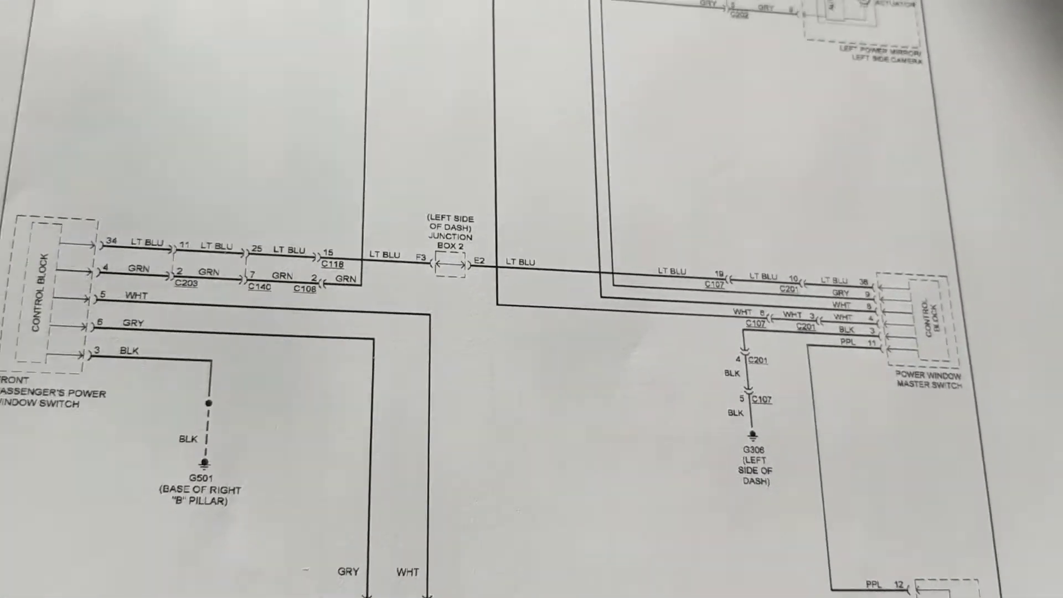
pyautogui.scroll(-3)
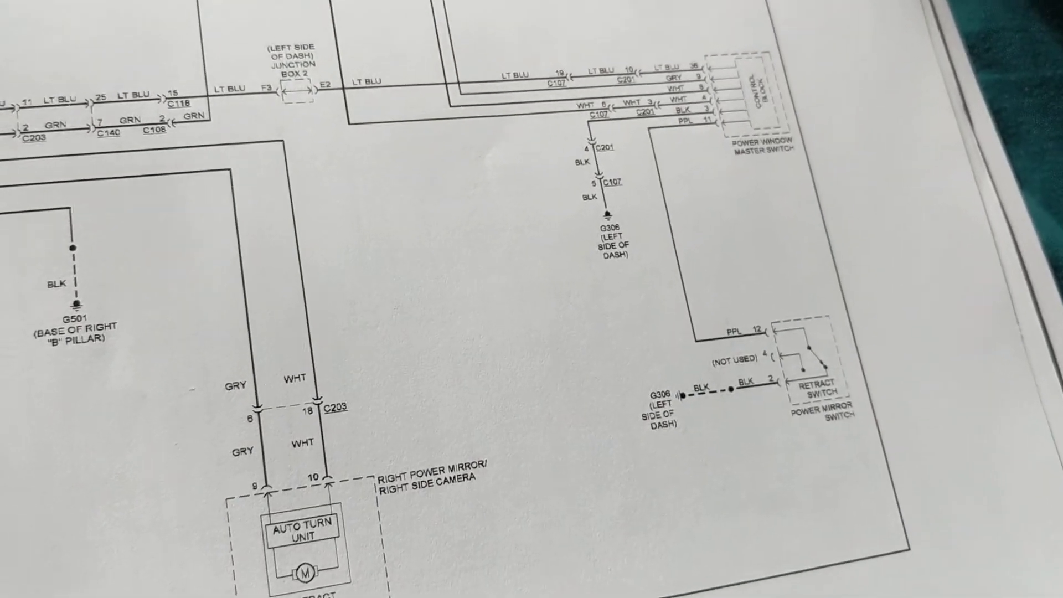